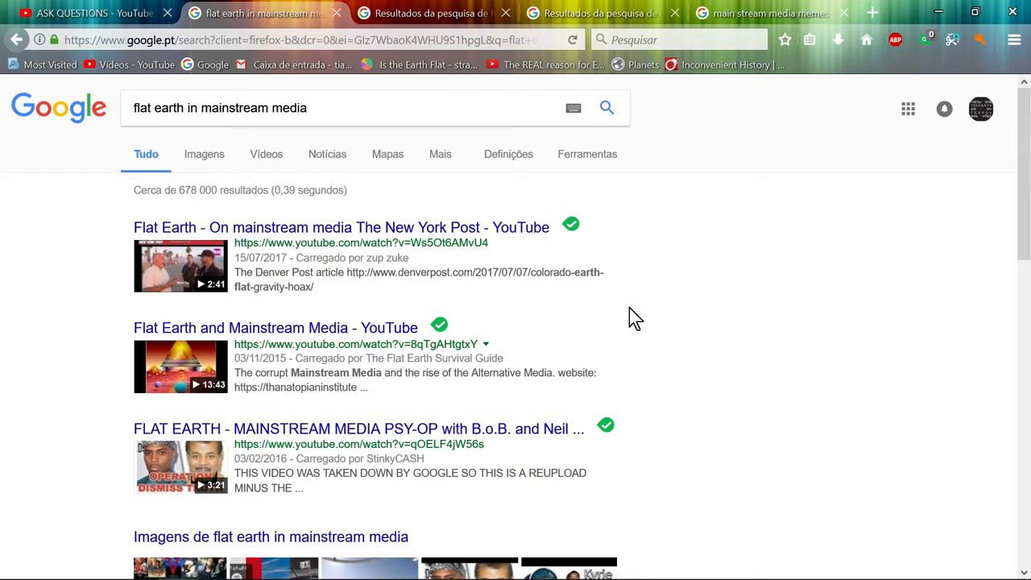
{"action": "mouse_move", "coordinate": [647, 316]}
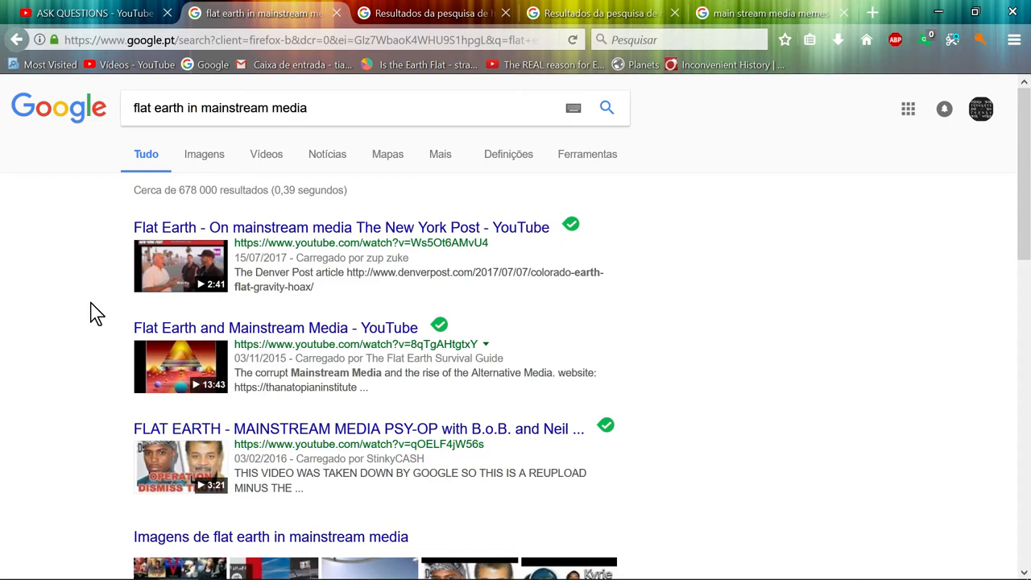
Step: Scroll further down the current Google results page
{"action": "scroll", "scroll_direction": "down", "scroll_amount": 3}
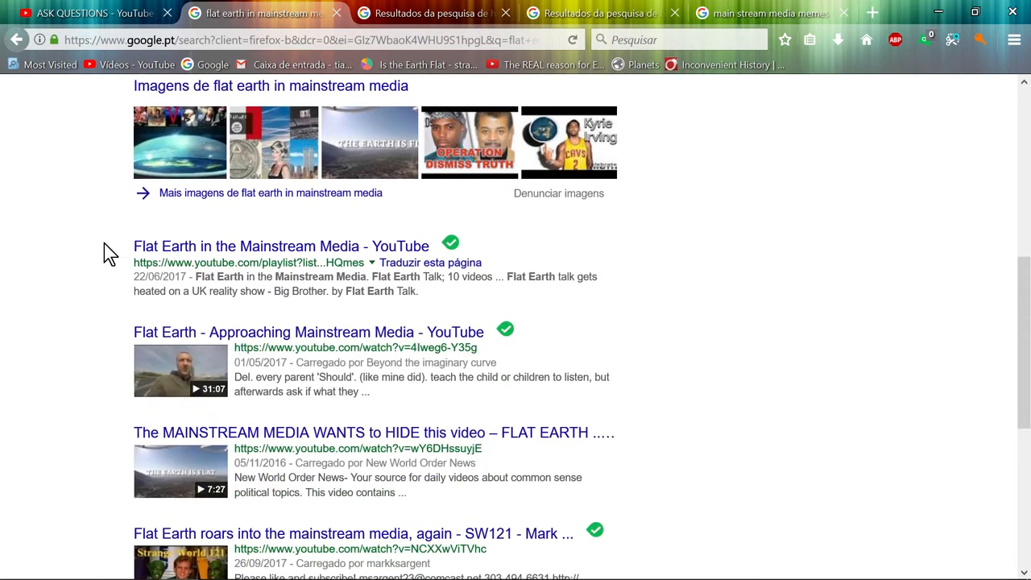
{"action": "scroll", "scroll_direction": "down", "scroll_amount": 3}
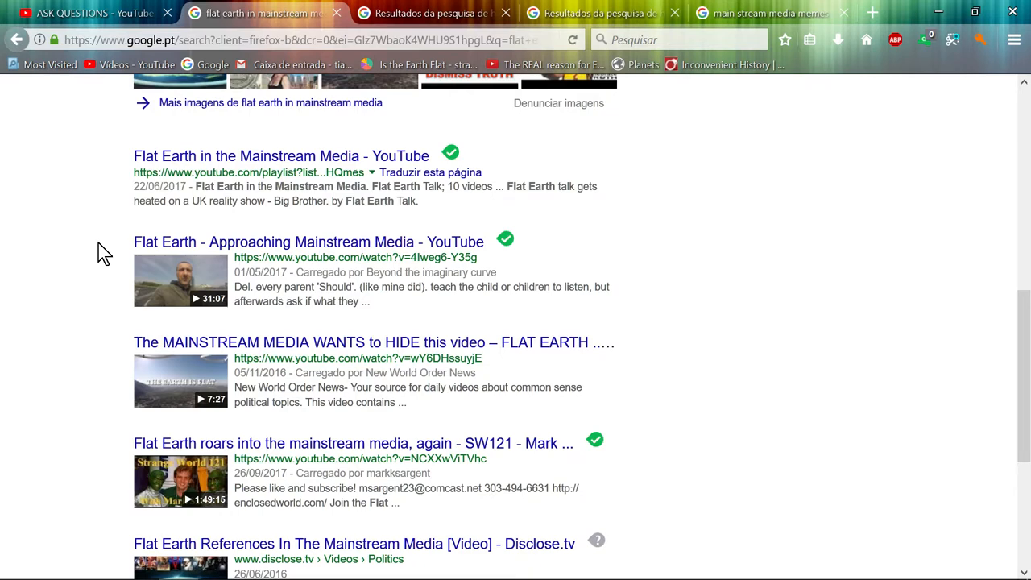
{"action": "scroll", "scroll_direction": "down", "scroll_amount": 3}
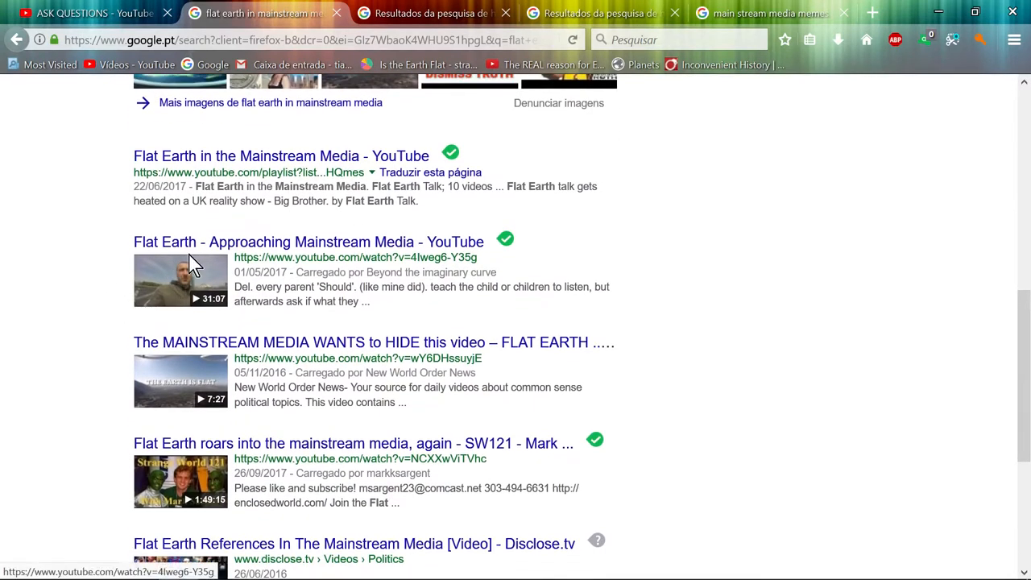
{"action": "mouse_move", "coordinate": [96, 271]}
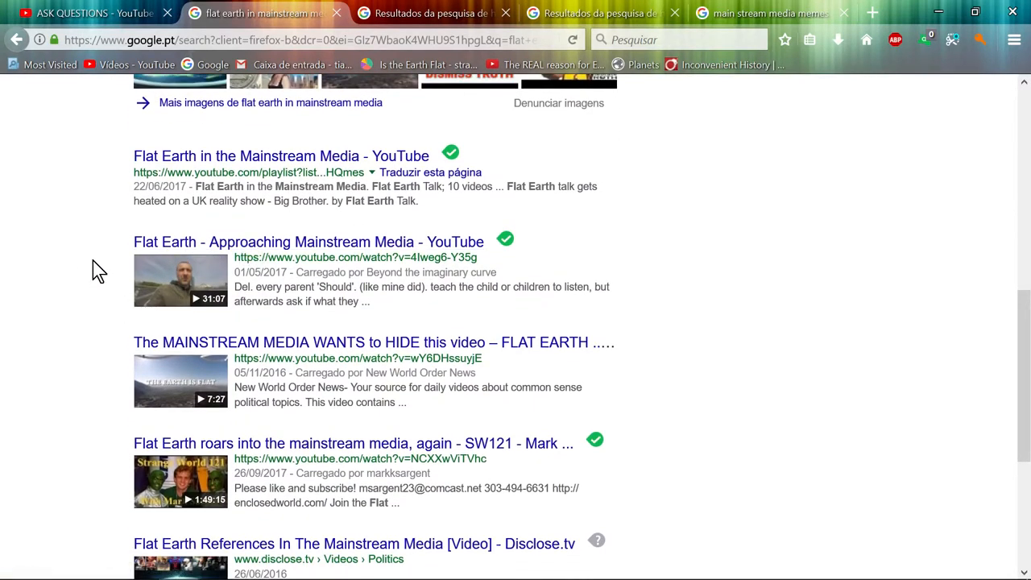
{"action": "scroll", "scroll_direction": "down", "scroll_amount": 3}
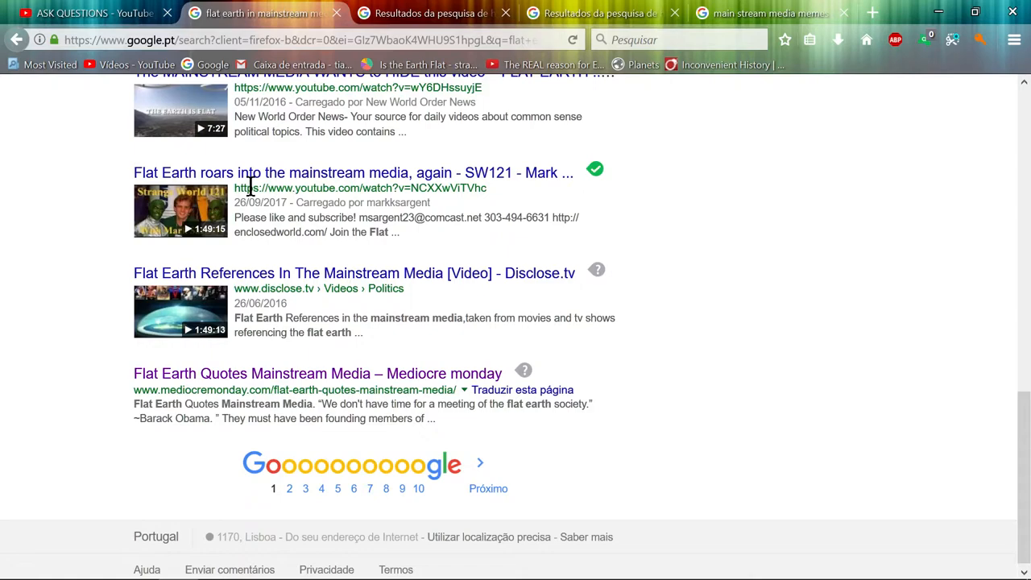
{"action": "mouse_move", "coordinate": [93, 266]}
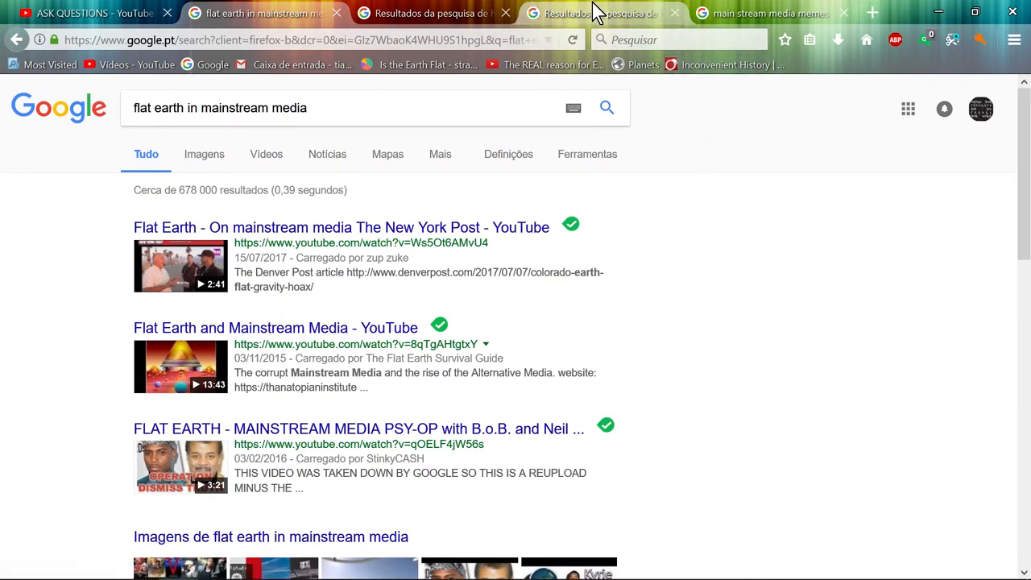
Step: Browse down through the 'main stream media memes' image results
{"action": "left_click", "coordinate": [770, 12]}
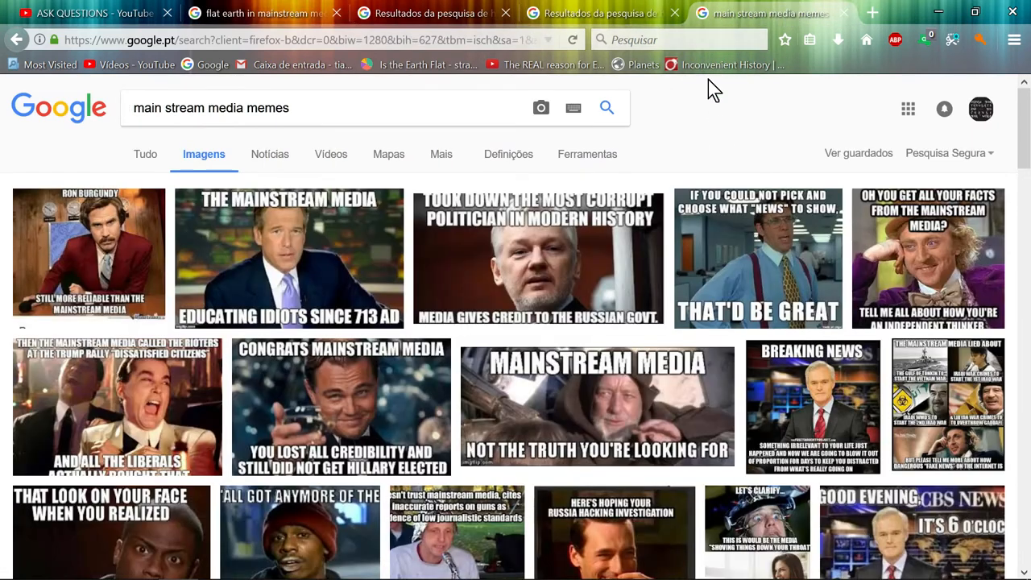
{"action": "mouse_move", "coordinate": [490, 164]}
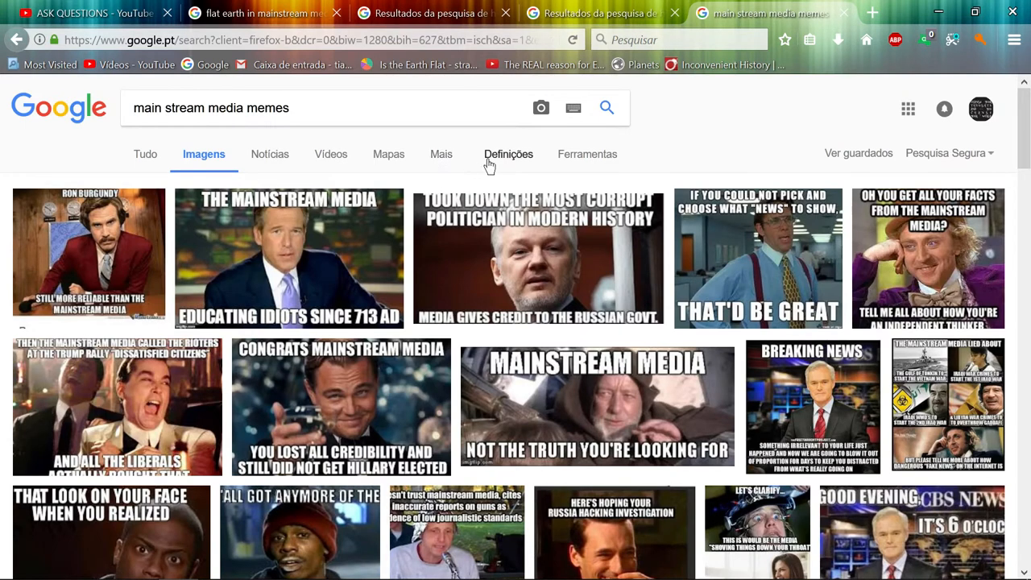
{"action": "mouse_move", "coordinate": [509, 157]}
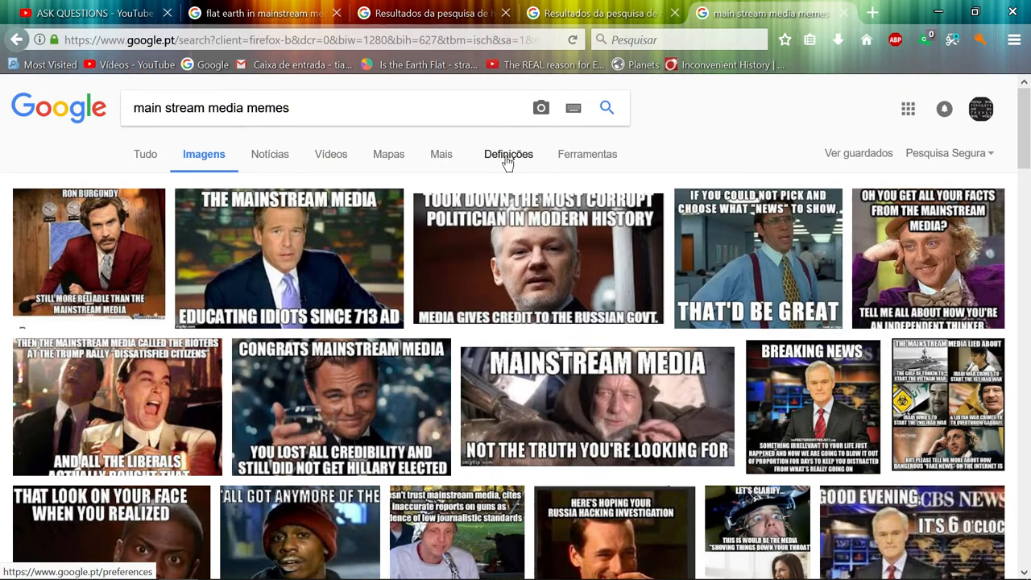
{"action": "mouse_move", "coordinate": [496, 169]}
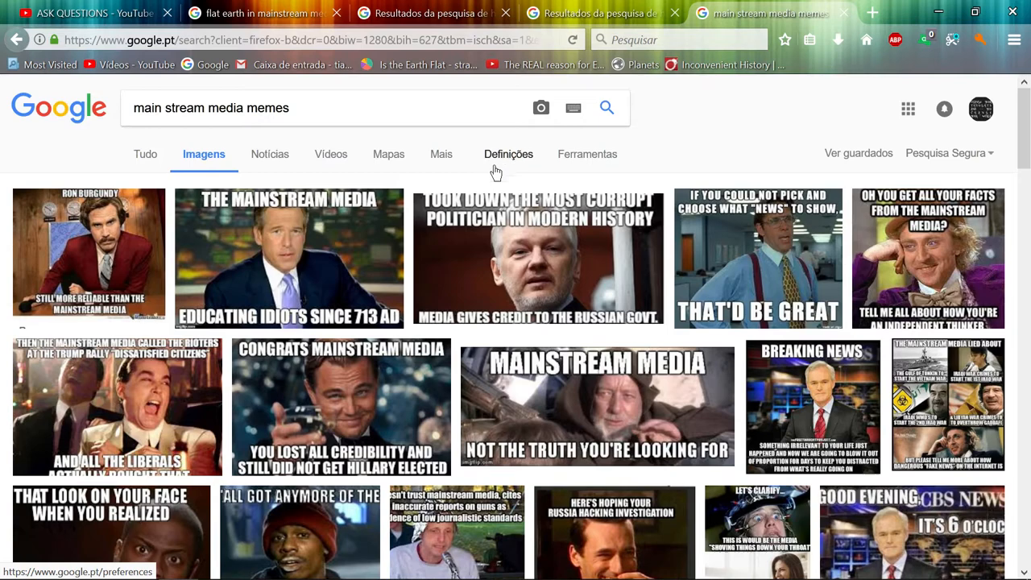
{"action": "scroll", "scroll_direction": "down", "scroll_amount": 3}
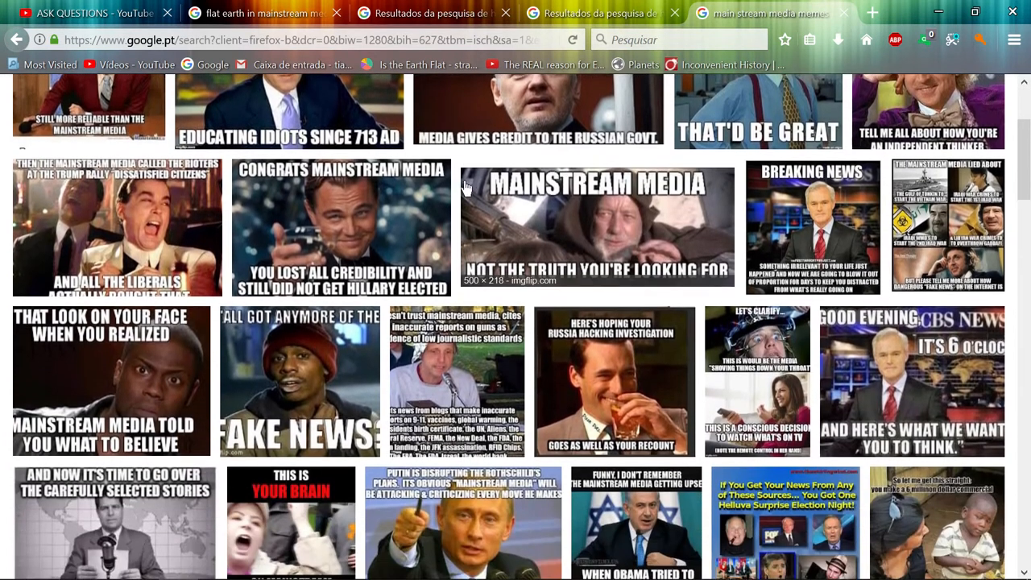
{"action": "scroll", "scroll_direction": "down", "scroll_amount": 3}
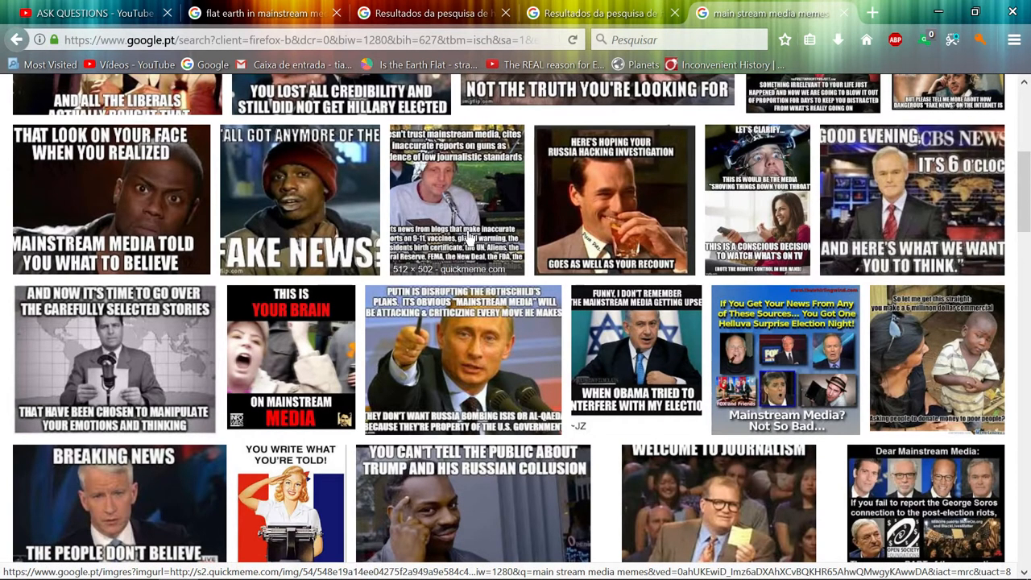
{"action": "scroll", "scroll_direction": "down", "scroll_amount": 3}
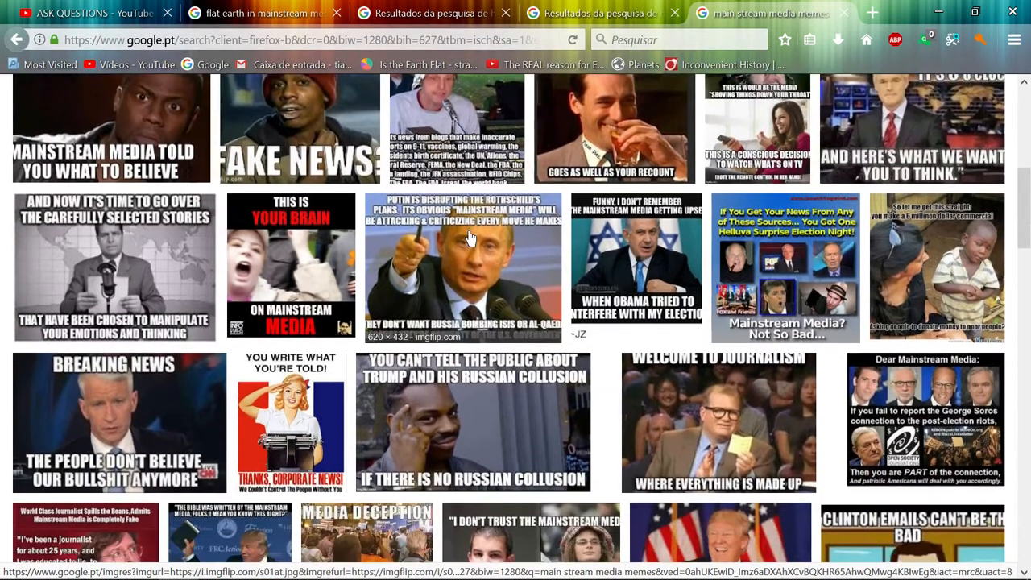
{"action": "scroll", "scroll_direction": "down", "scroll_amount": 3}
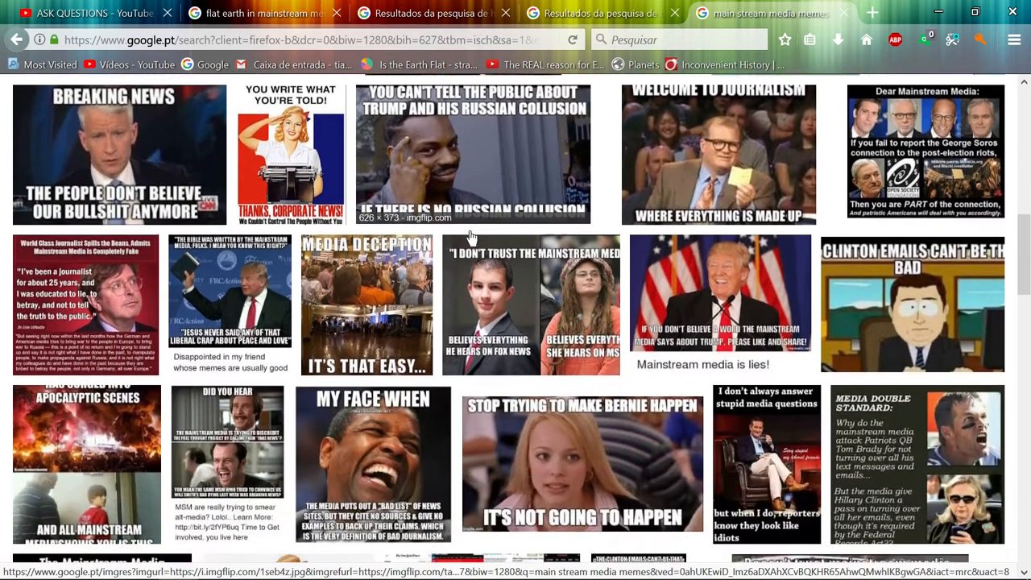
{"action": "scroll", "scroll_direction": "down", "scroll_amount": 3}
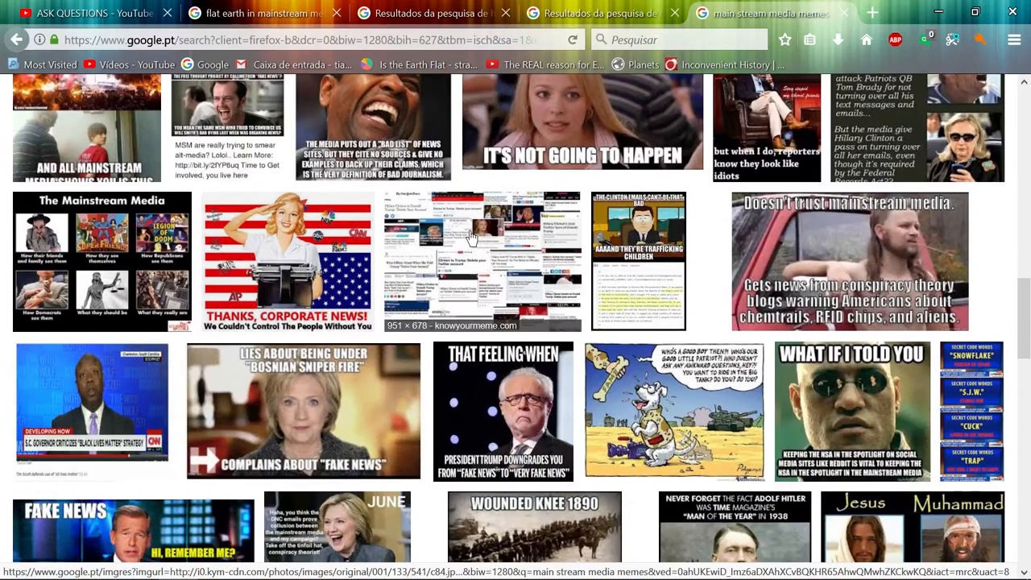
{"action": "scroll", "scroll_direction": "down", "scroll_amount": 3}
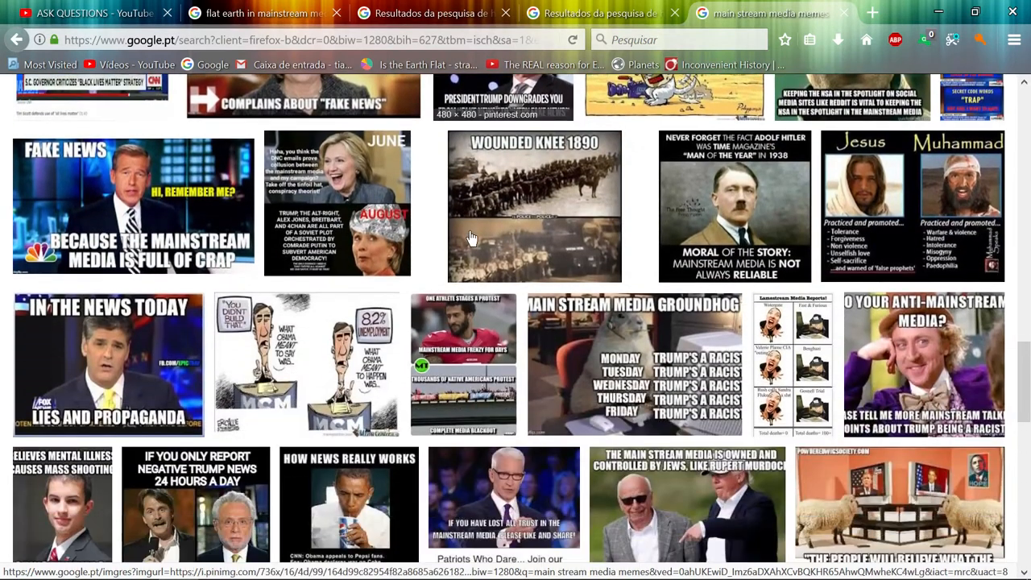
{"action": "mouse_move", "coordinate": [471, 239]}
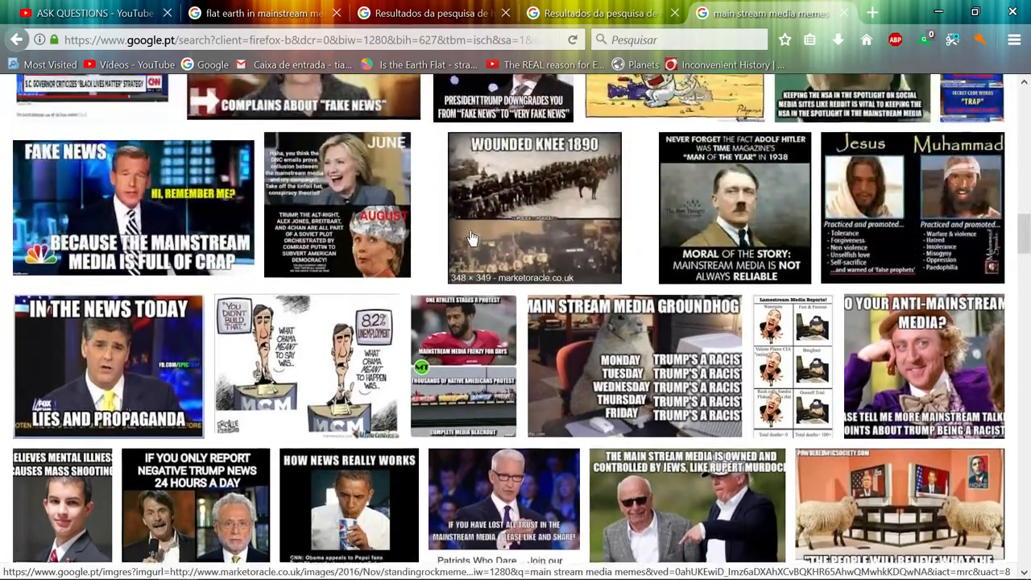
{"action": "scroll", "scroll_direction": "down", "scroll_amount": 3}
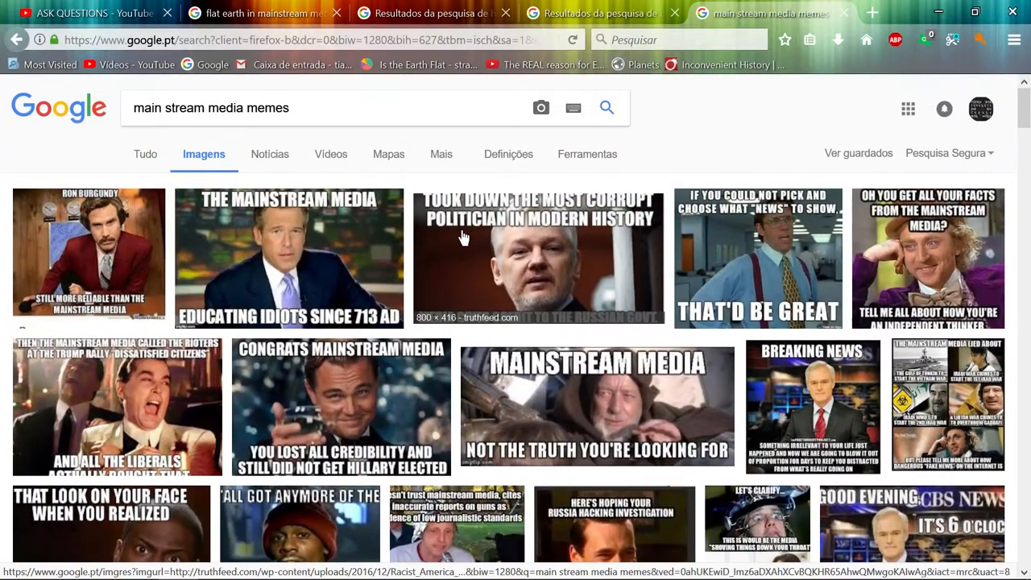
{"action": "scroll", "scroll_direction": "down", "scroll_amount": 3}
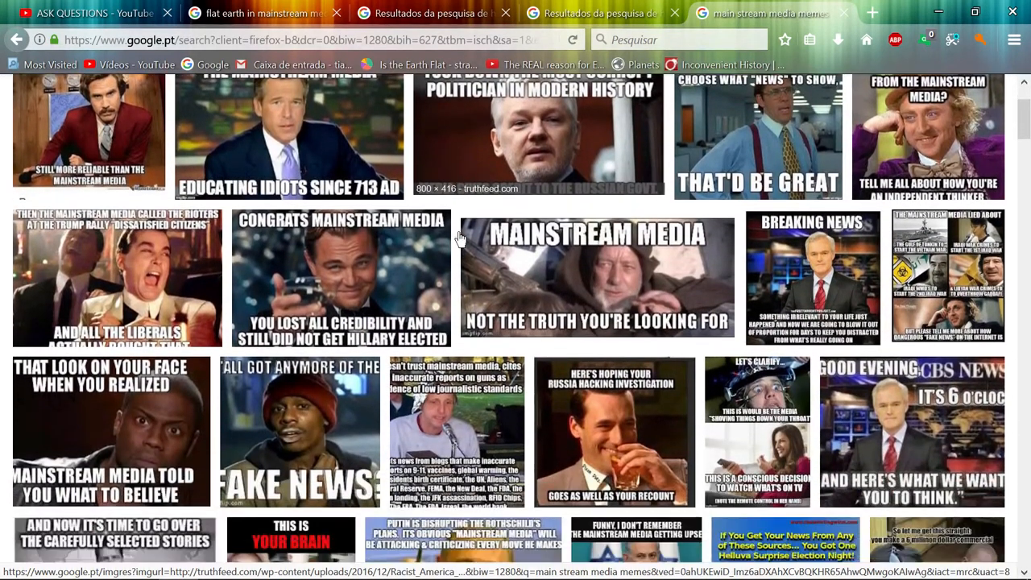
{"action": "scroll", "scroll_direction": "down", "scroll_amount": 3}
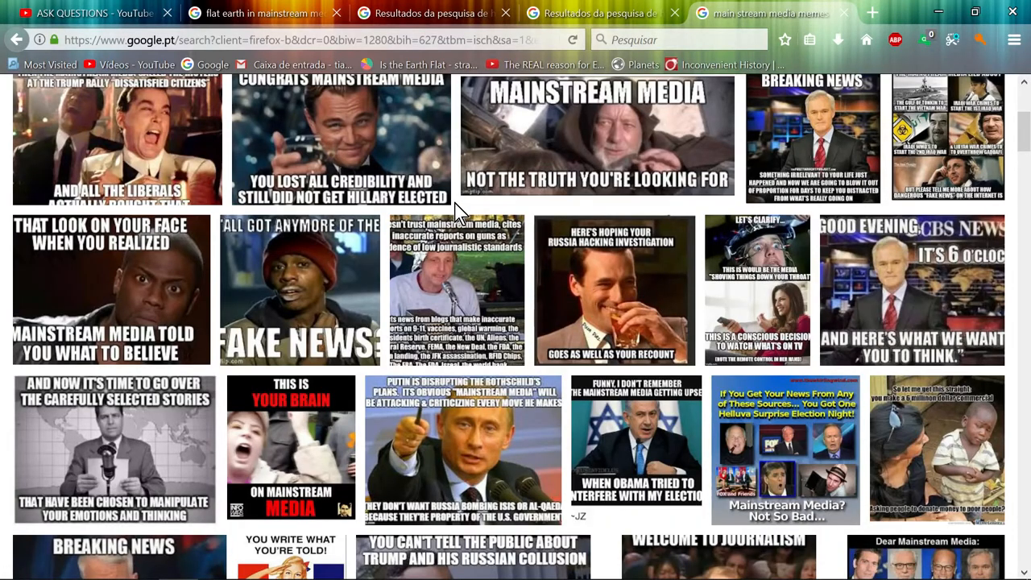
{"action": "scroll", "scroll_direction": "down", "scroll_amount": 3}
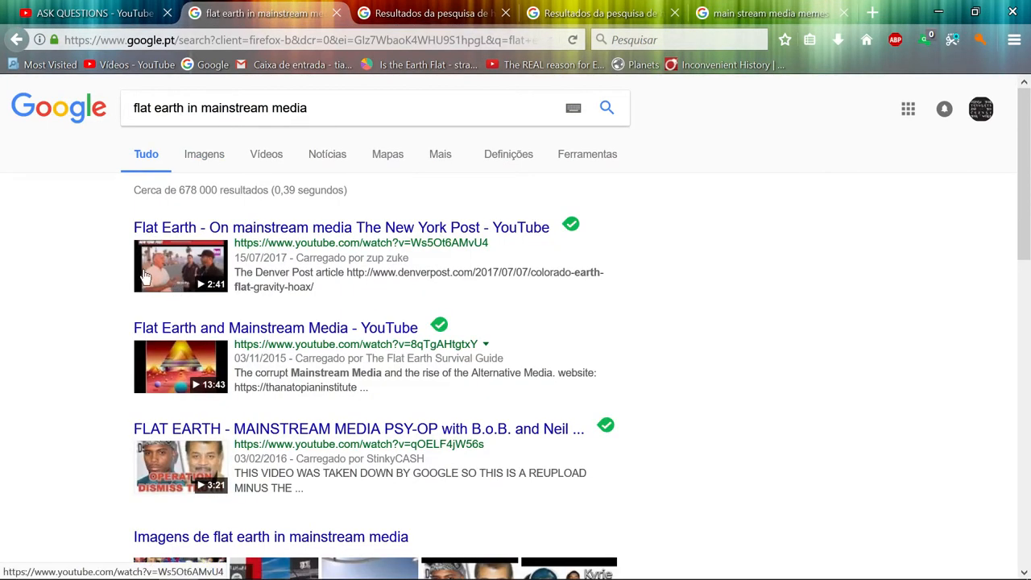
{"action": "mouse_move", "coordinate": [105, 261]}
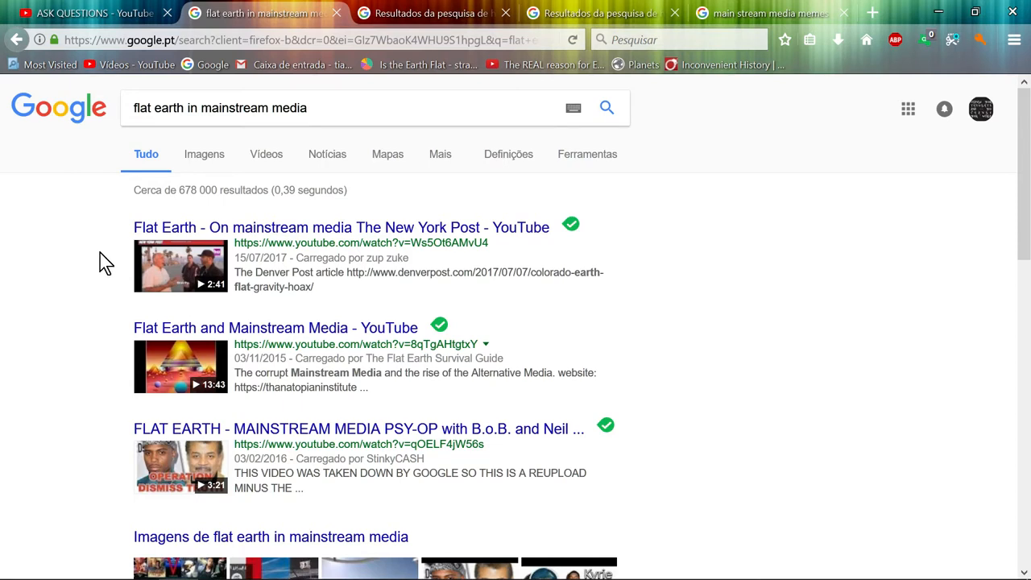
Step: Skim the 'flat earth in mainstream media' results past the image strip and videos, scrolling down and back up
{"action": "scroll", "scroll_direction": "down", "scroll_amount": 3}
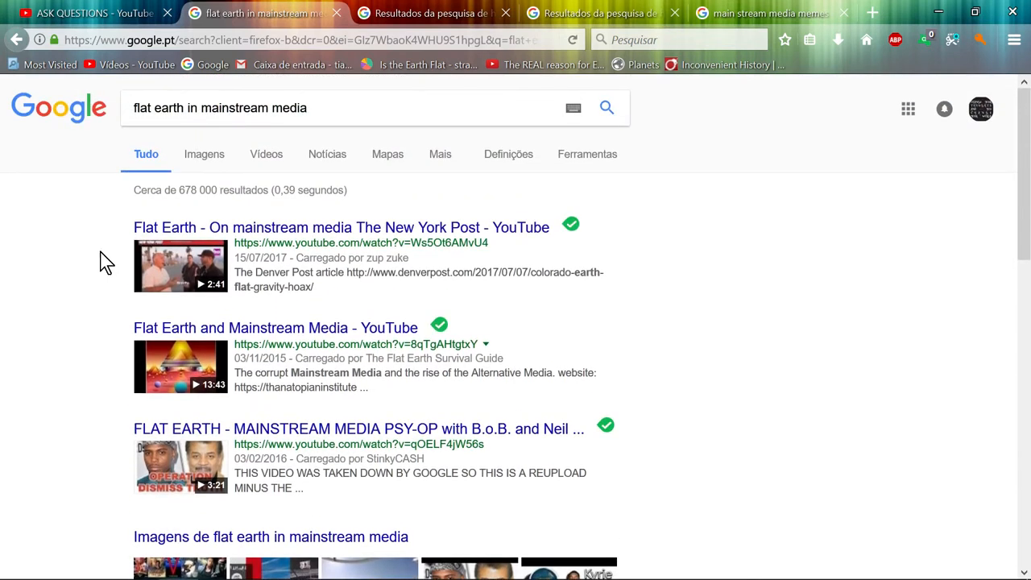
{"action": "scroll", "scroll_direction": "down", "scroll_amount": 3}
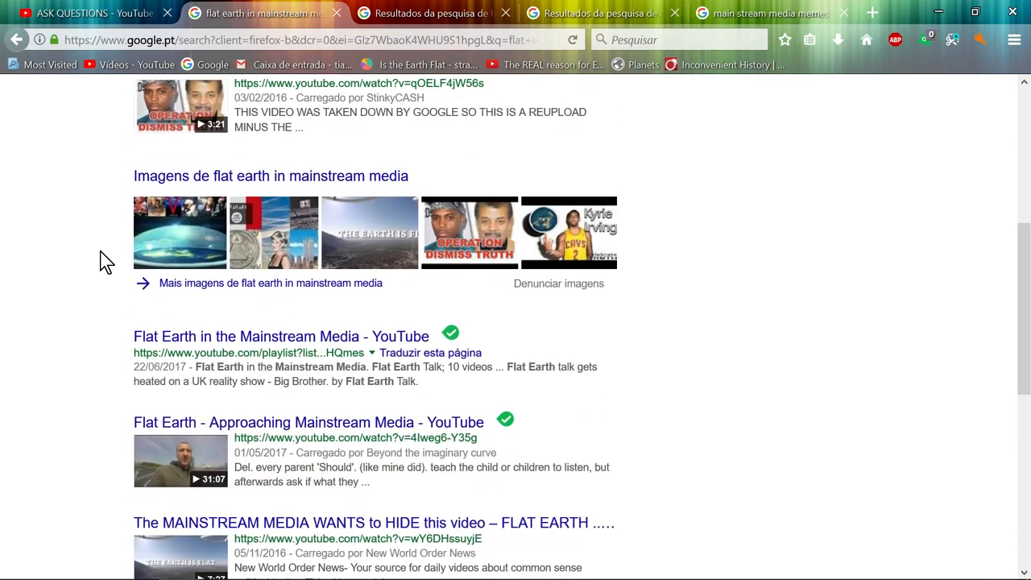
{"action": "scroll", "scroll_direction": "down", "scroll_amount": 3}
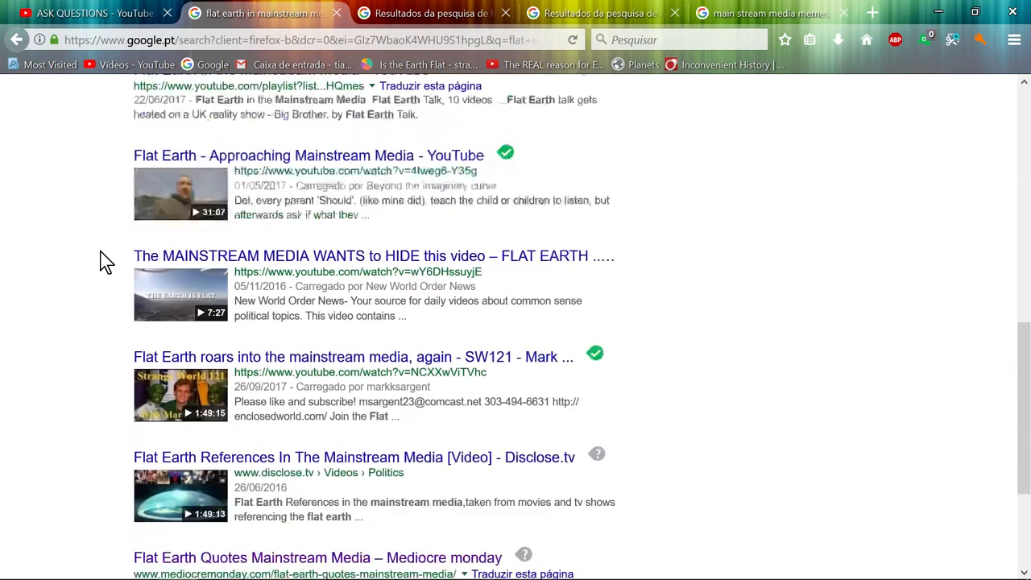
{"action": "scroll", "scroll_direction": "up", "scroll_amount": 3}
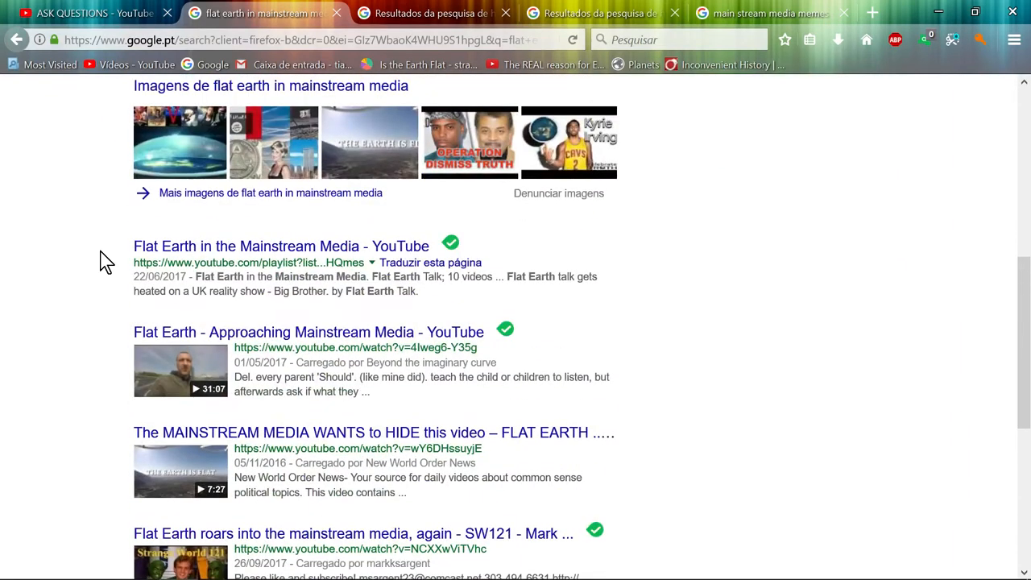
{"action": "scroll", "scroll_direction": "up", "scroll_amount": 3}
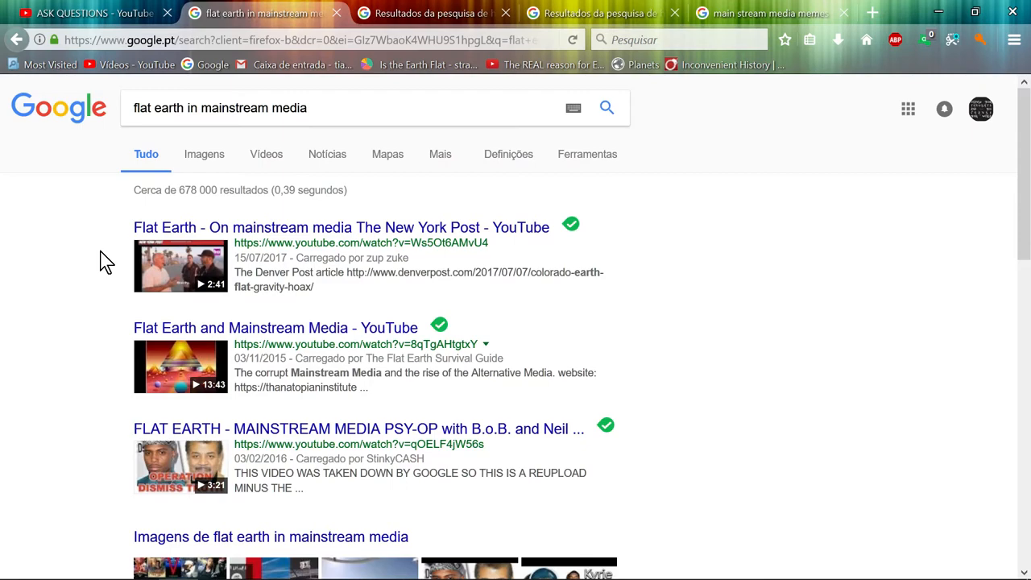
{"action": "scroll", "scroll_direction": "down", "scroll_amount": 3}
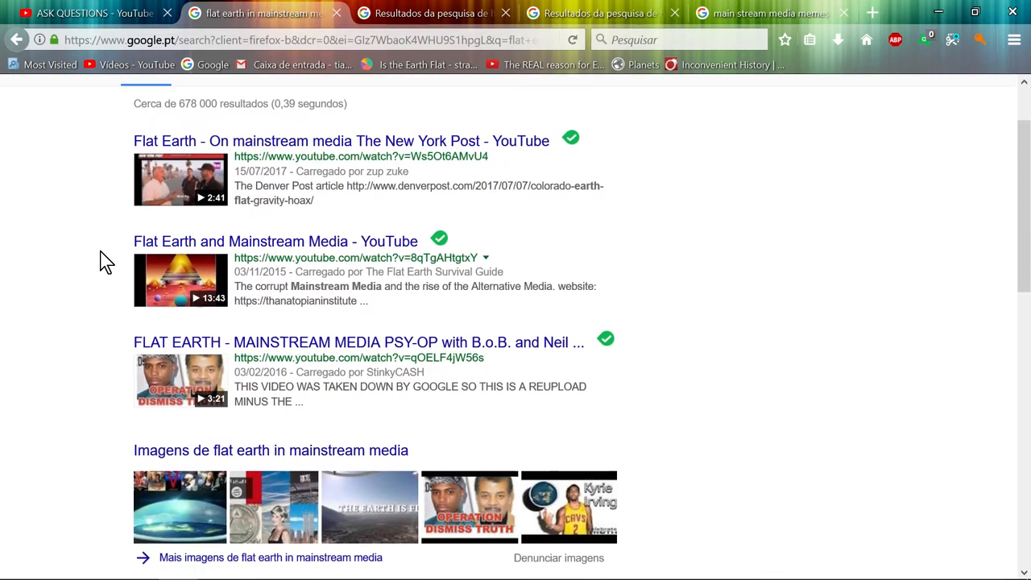
{"action": "scroll", "scroll_direction": "down", "scroll_amount": 3}
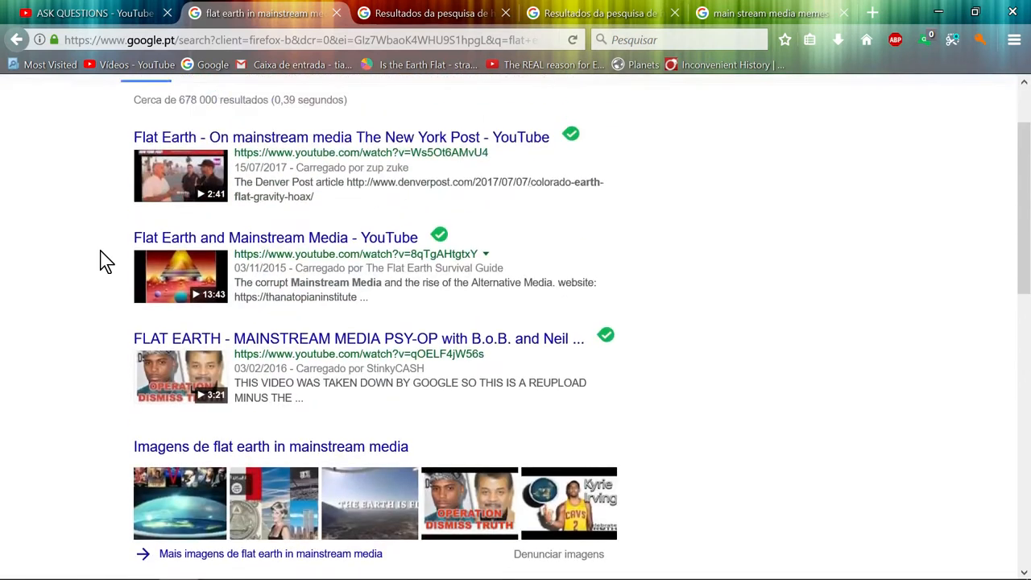
{"action": "scroll", "scroll_direction": "up", "scroll_amount": 3}
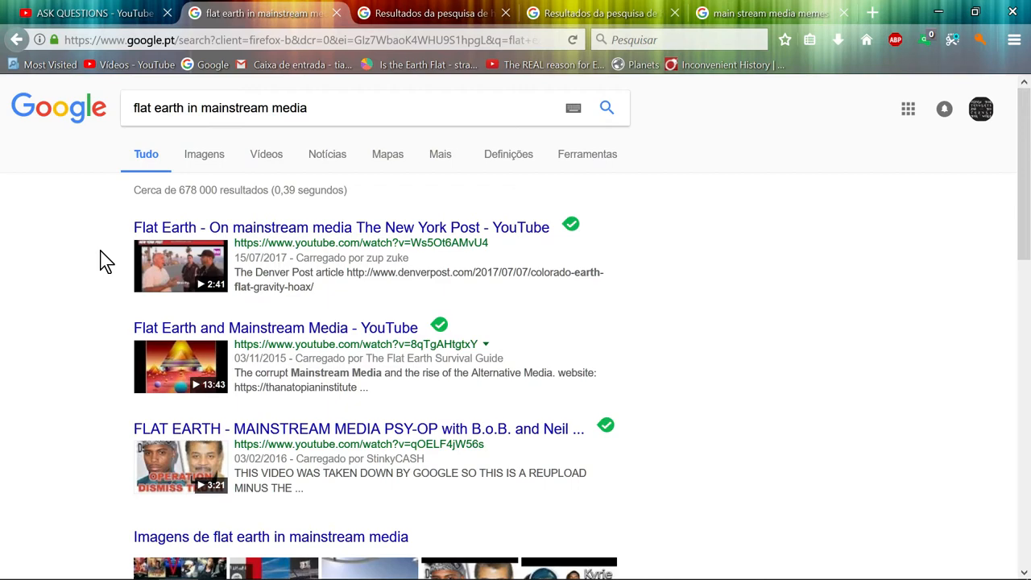
{"action": "scroll", "scroll_direction": "down", "scroll_amount": 3}
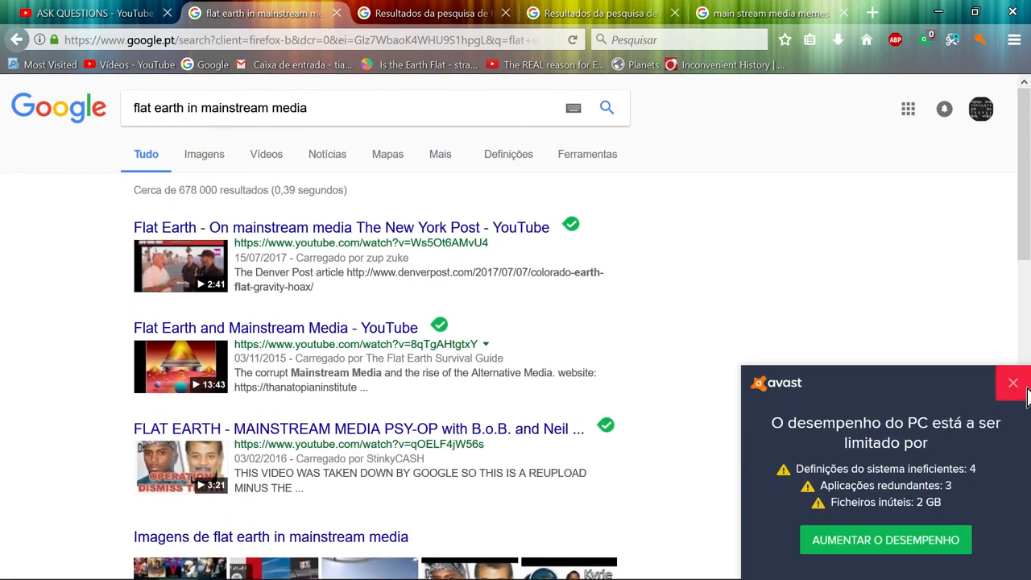
Step: Dismiss the Avast notification and bring the OBS Studio recording window to the front
{"action": "left_click", "coordinate": [1012, 384]}
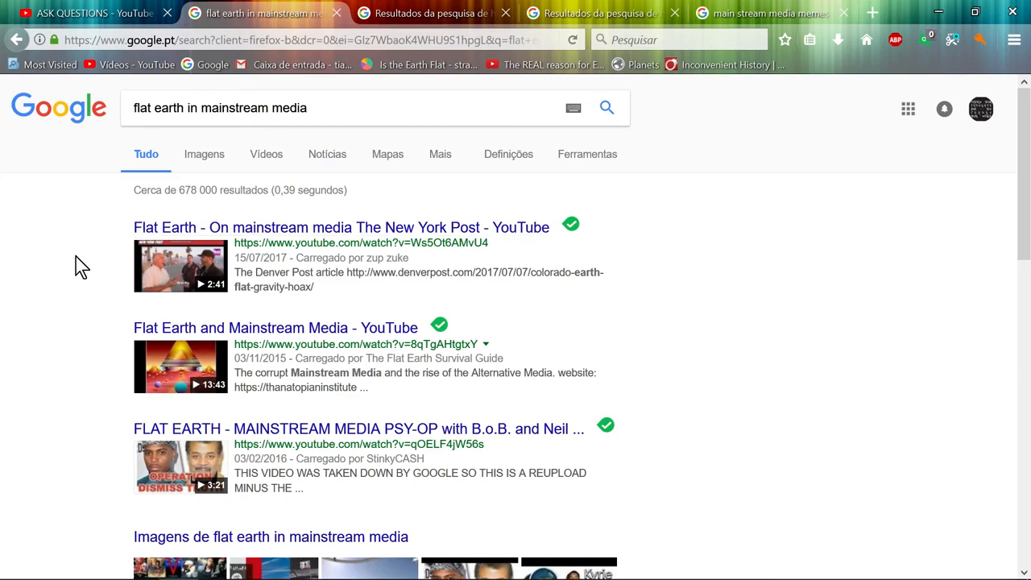
{"action": "scroll", "scroll_direction": "down", "scroll_amount": 3}
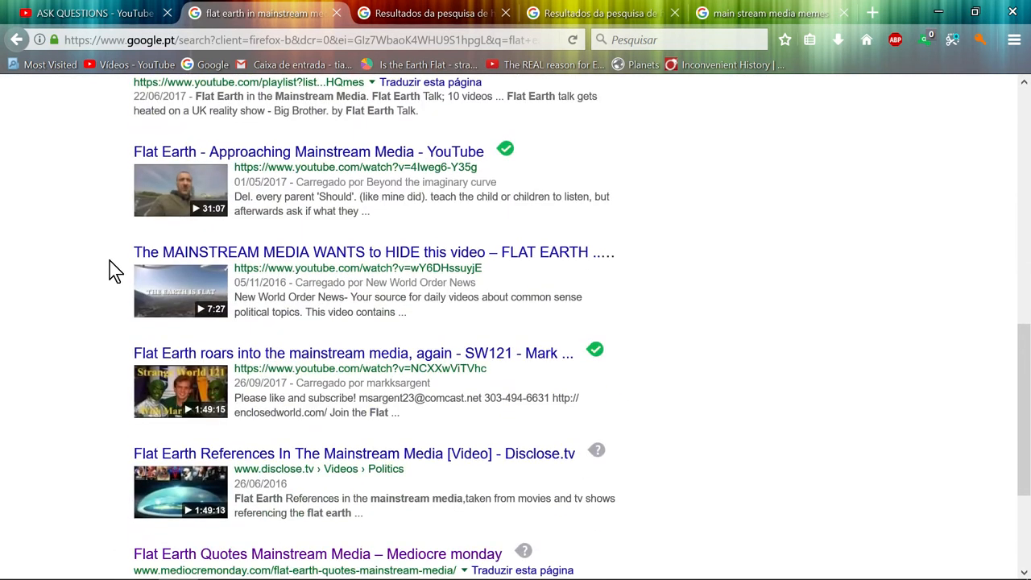
{"action": "scroll", "scroll_direction": "up", "scroll_amount": 3}
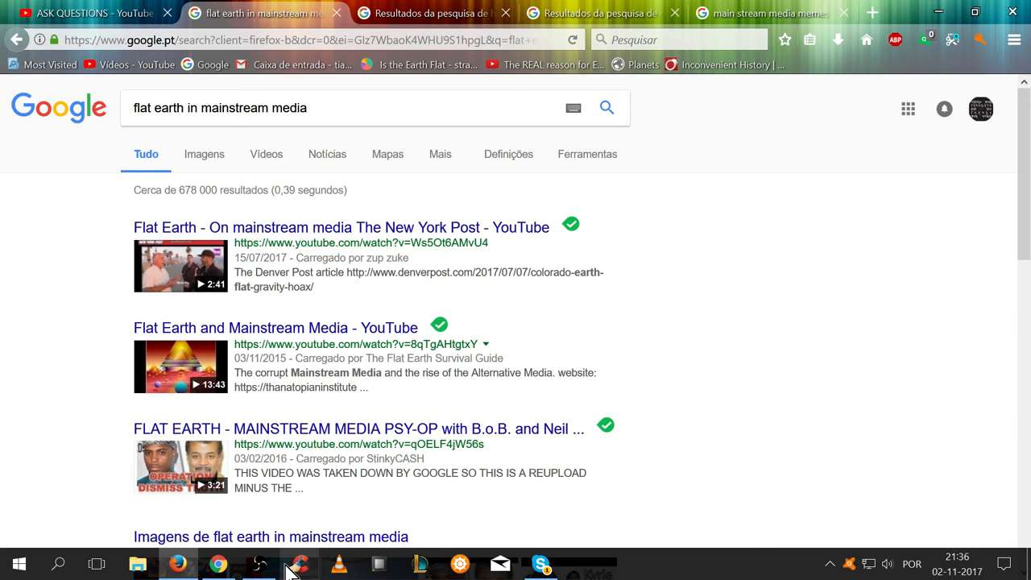
{"action": "left_click", "coordinate": [258, 564]}
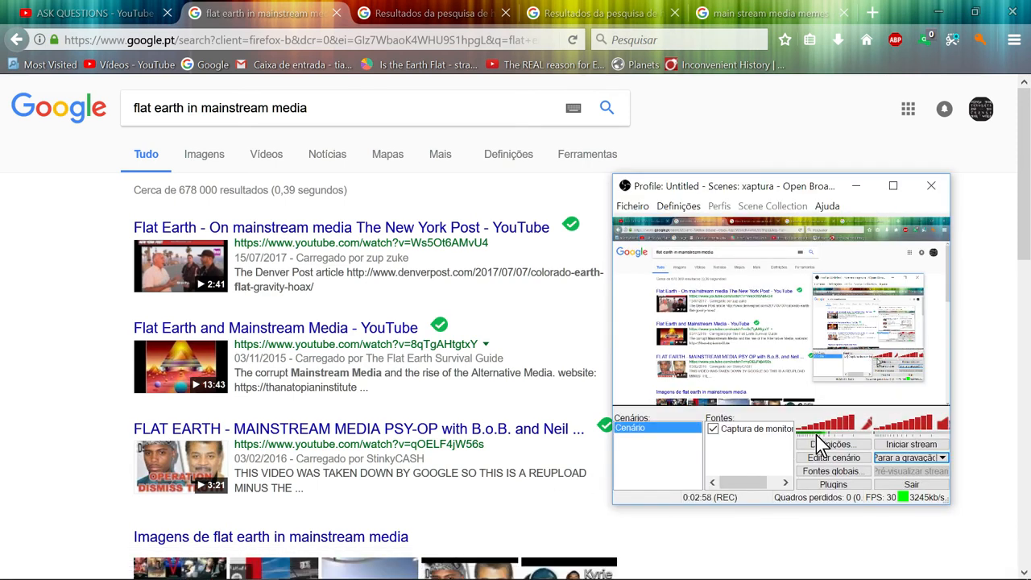